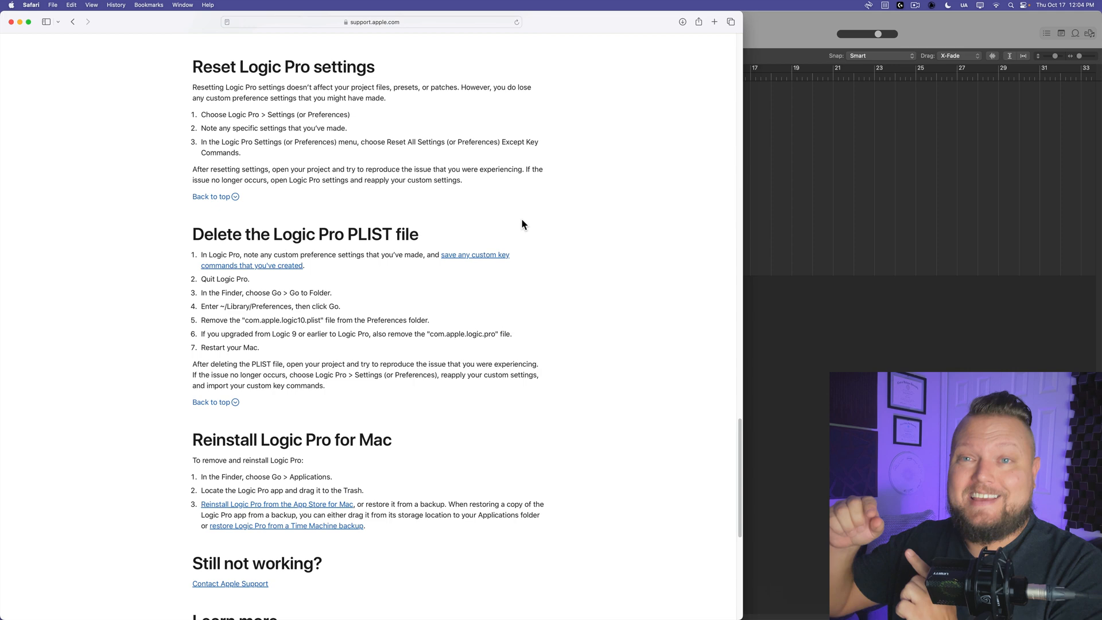
mouse_move(511, 229)
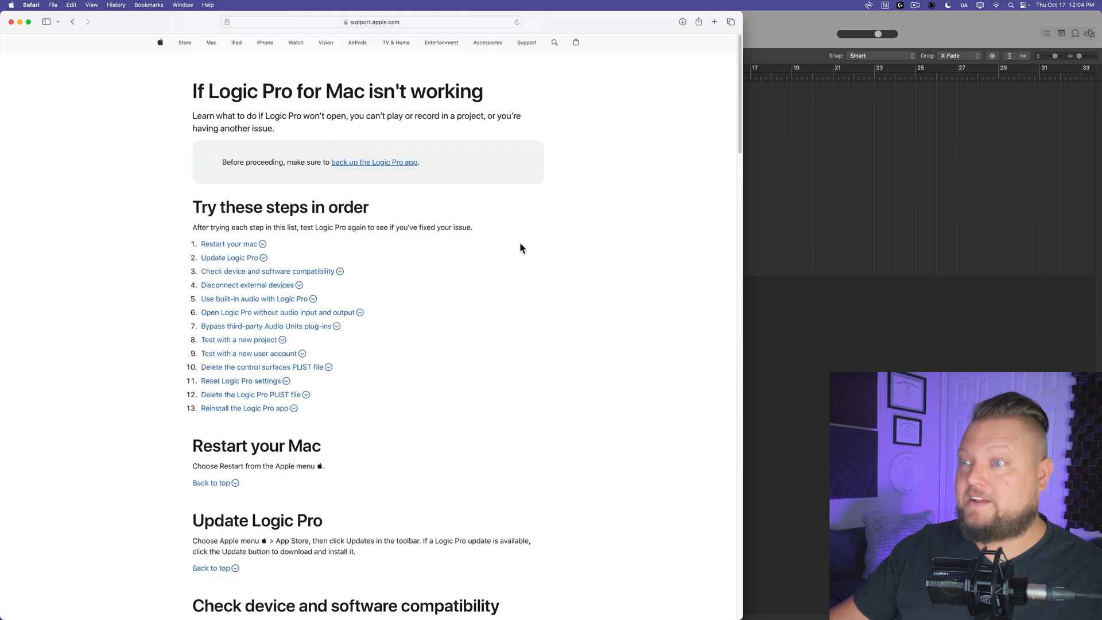
Scroll Apple's Logic Pro troubleshooting article down to the reset-settings and Delete PLIST sections
drag(192, 91, 365, 92)
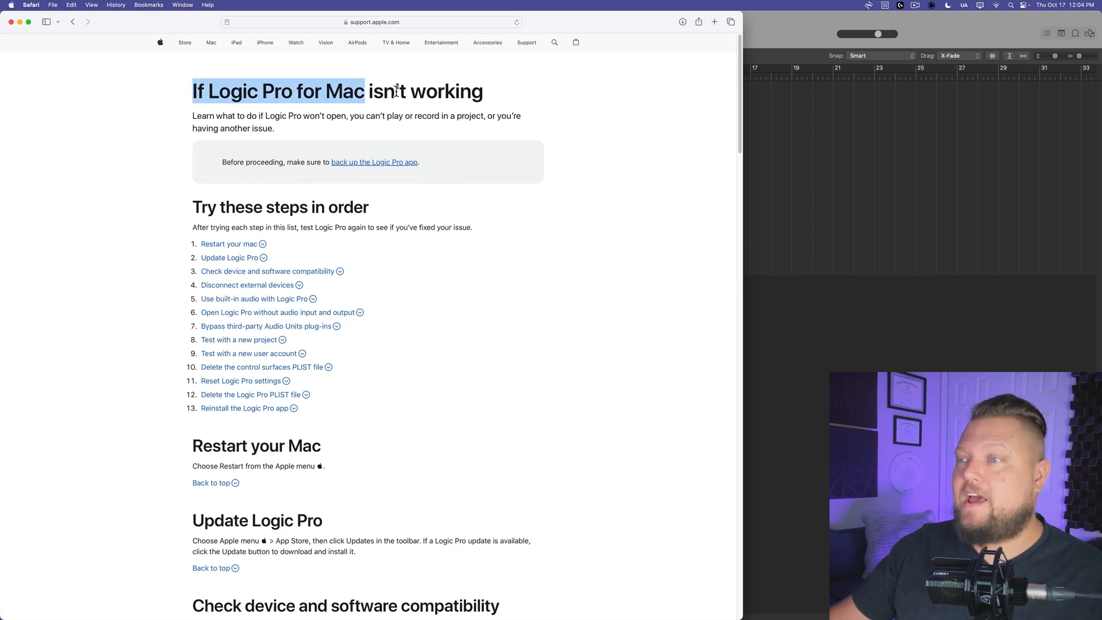
click(473, 91)
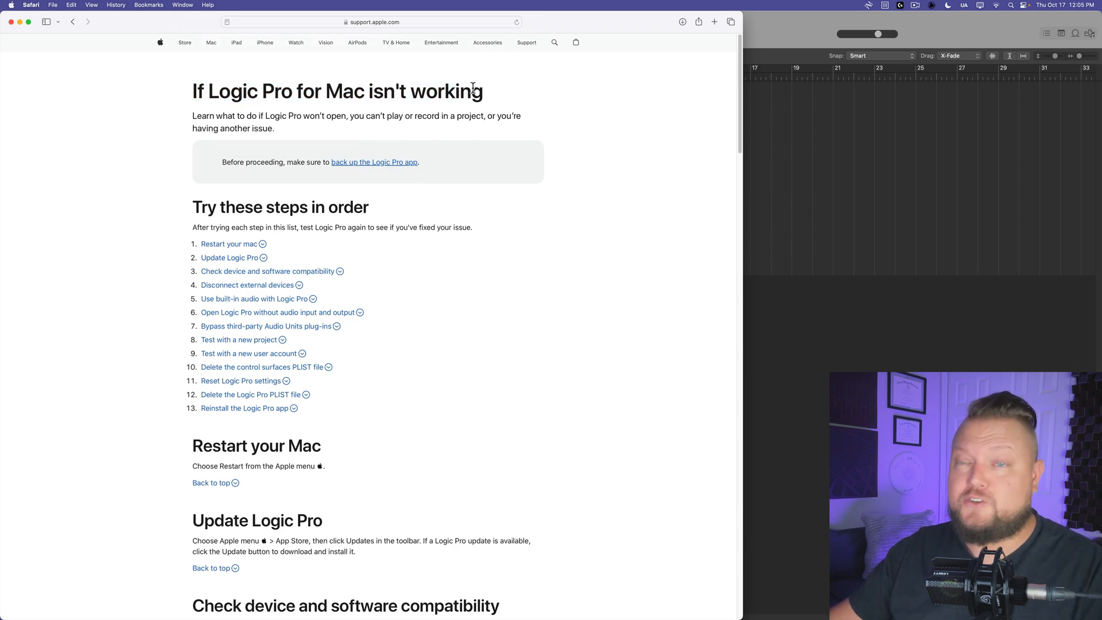
scroll(down, 3)
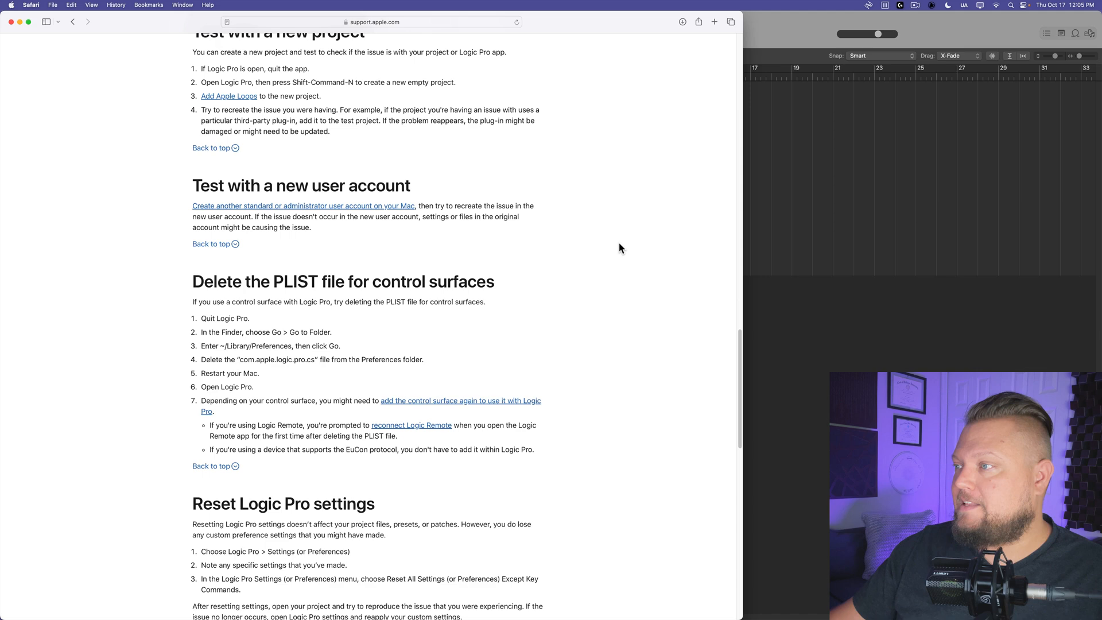
scroll(down, 3)
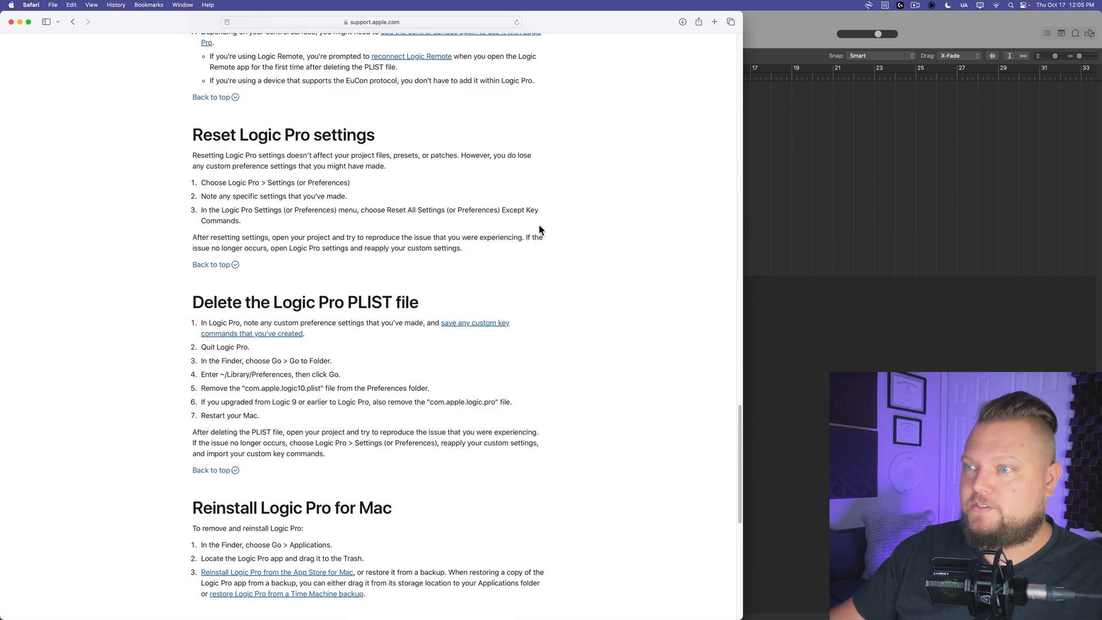
mouse_move(351, 307)
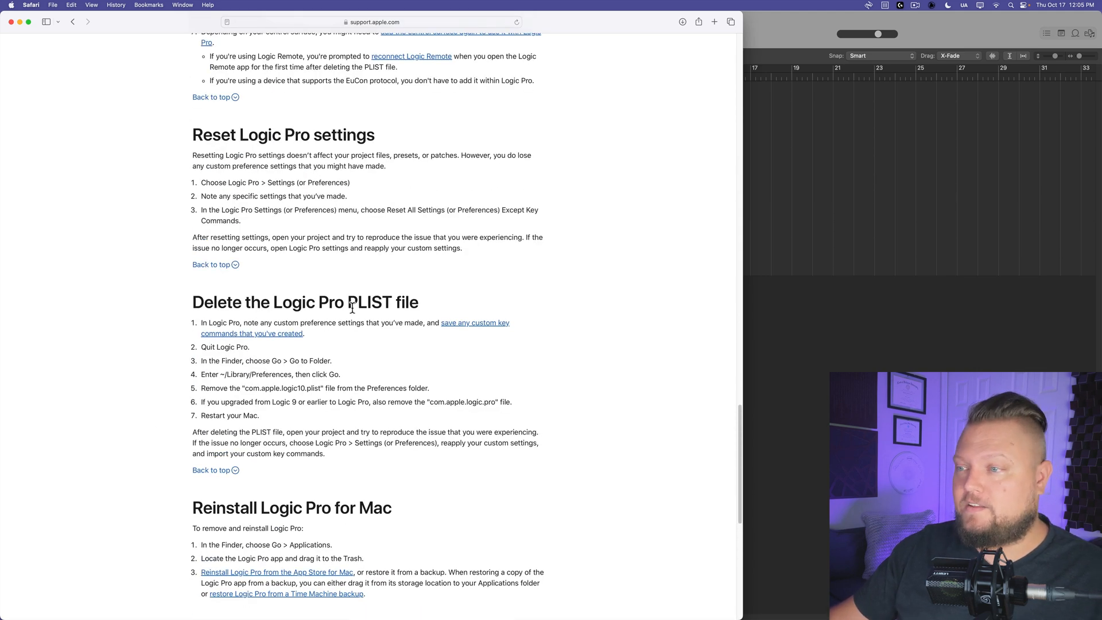
mouse_move(451, 184)
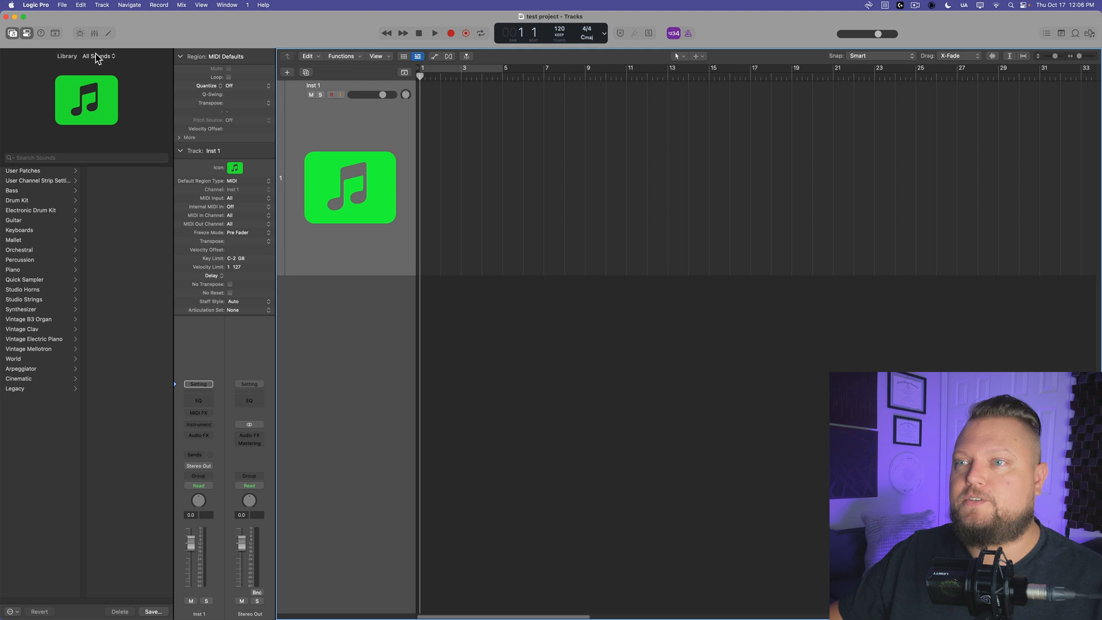
Reset all Logic Pro settings except key commands, choosing Don't Save for the modified assignments
click(29, 5)
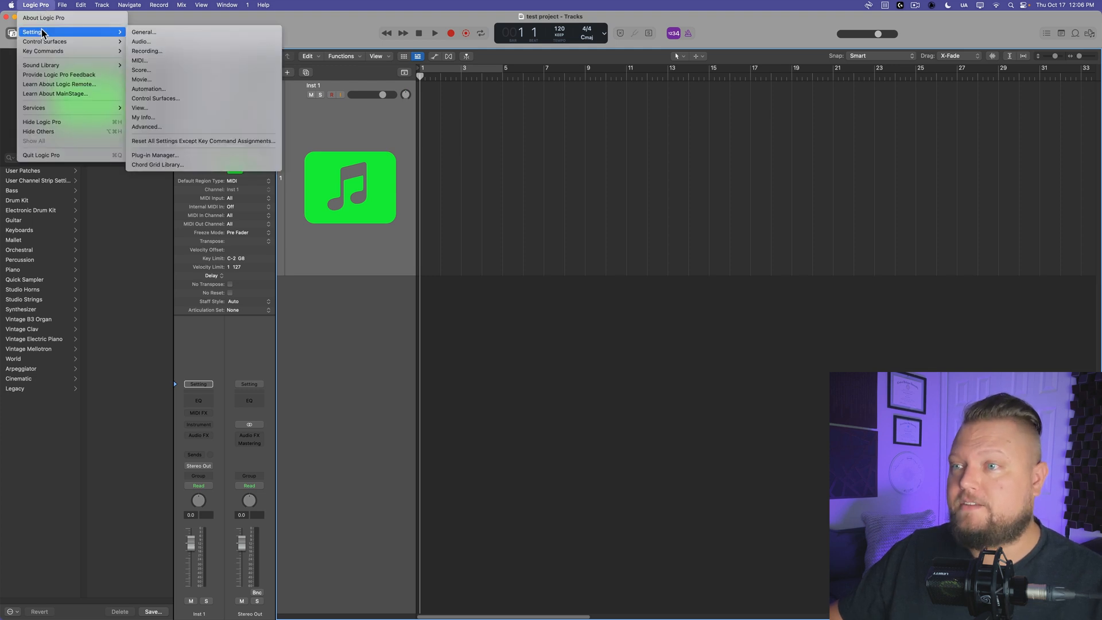
mouse_move(202, 141)
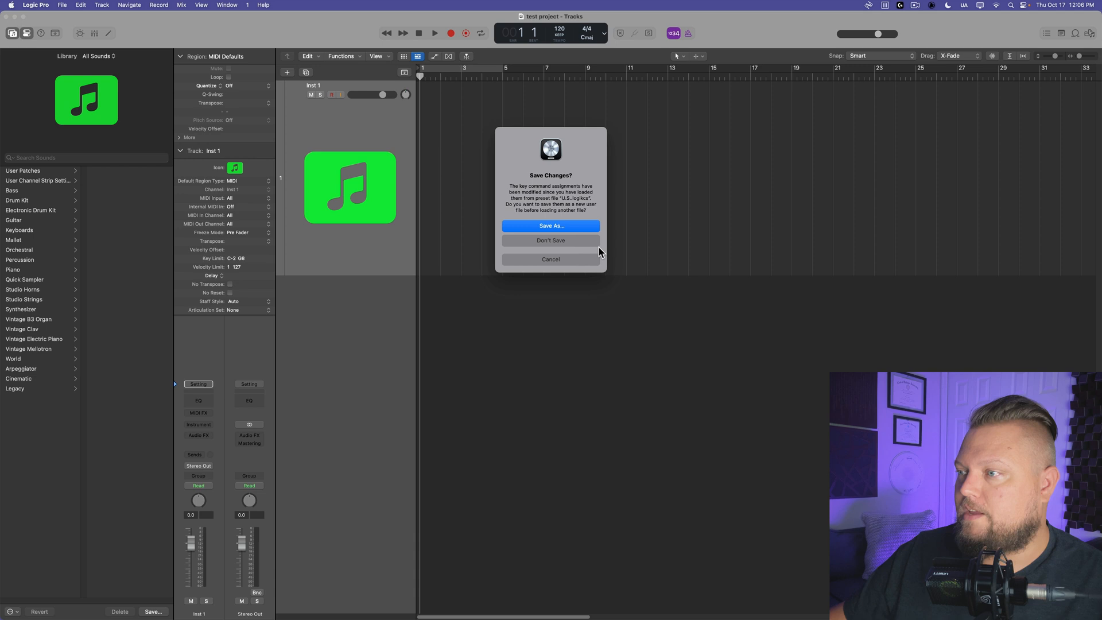
mouse_move(577, 245)
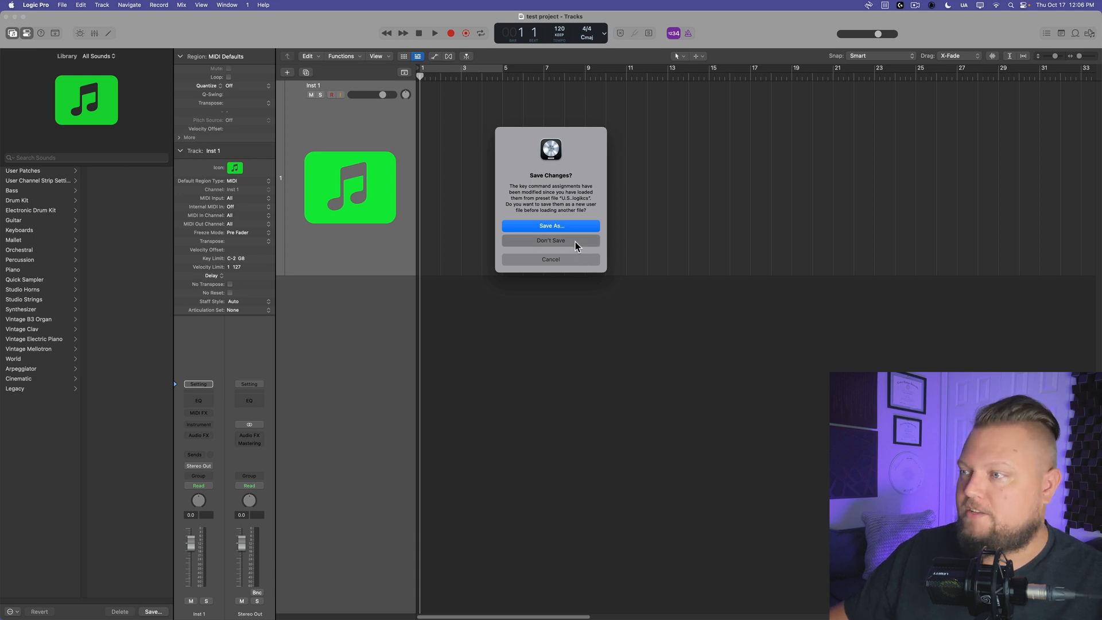
click(551, 241)
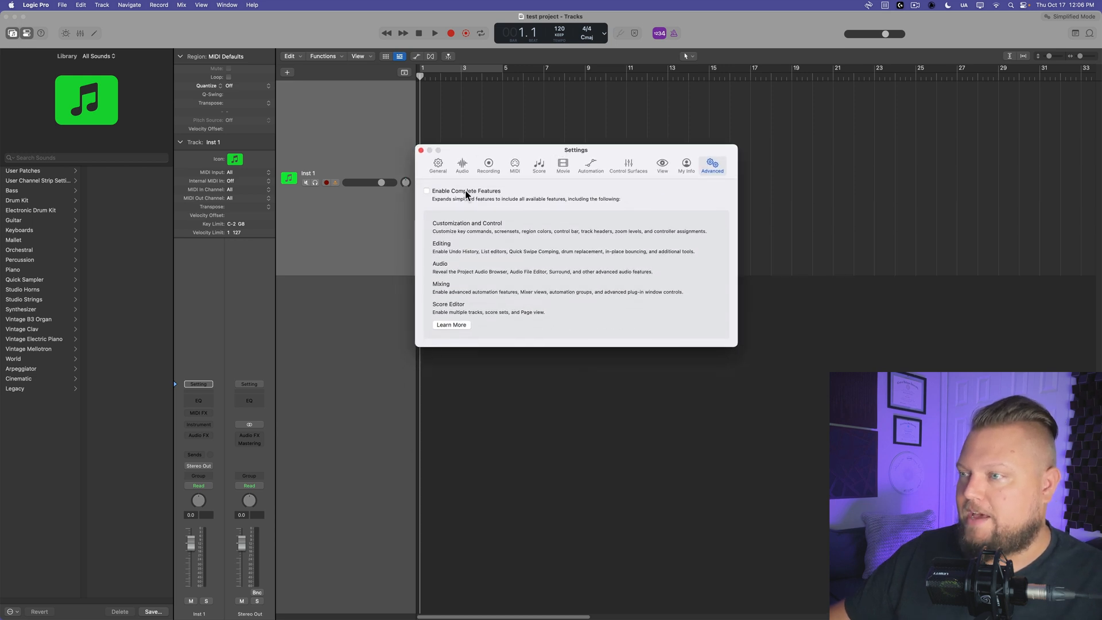
Enable Complete Features in Advanced settings and move to the General settings
click(427, 191)
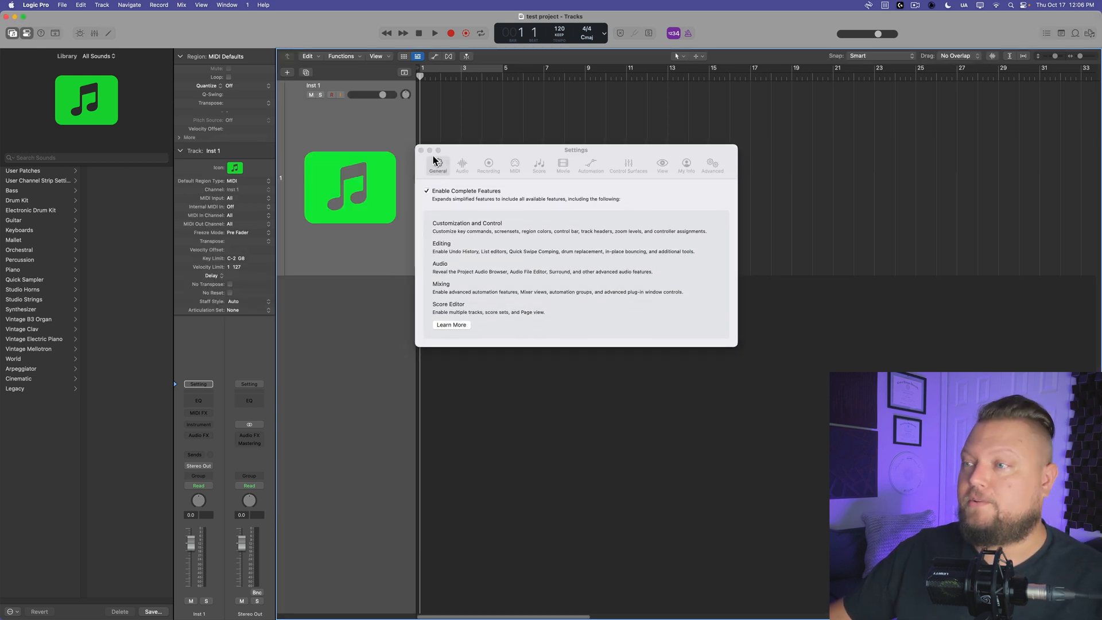
click(33, 6)
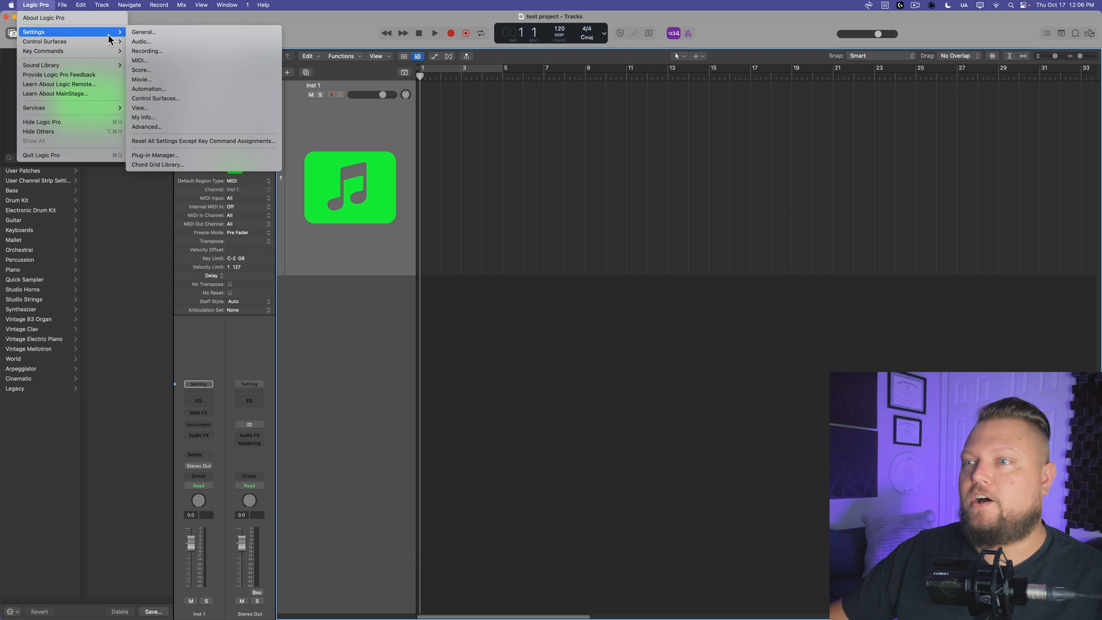
click(147, 32)
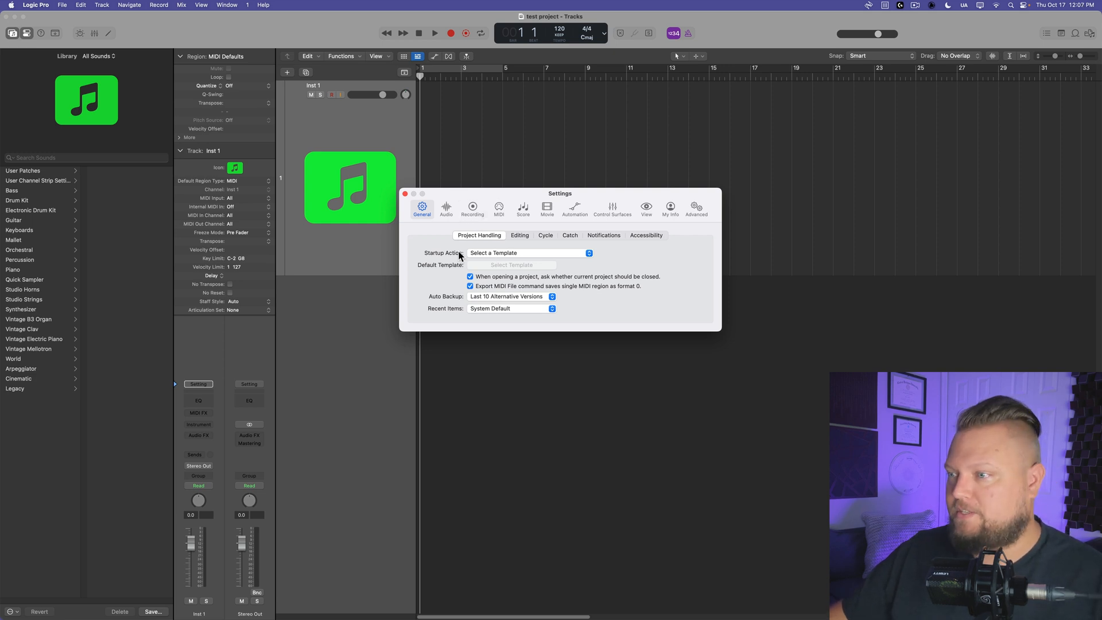
Set Startup Action to Ask and close the Settings window
click(528, 253)
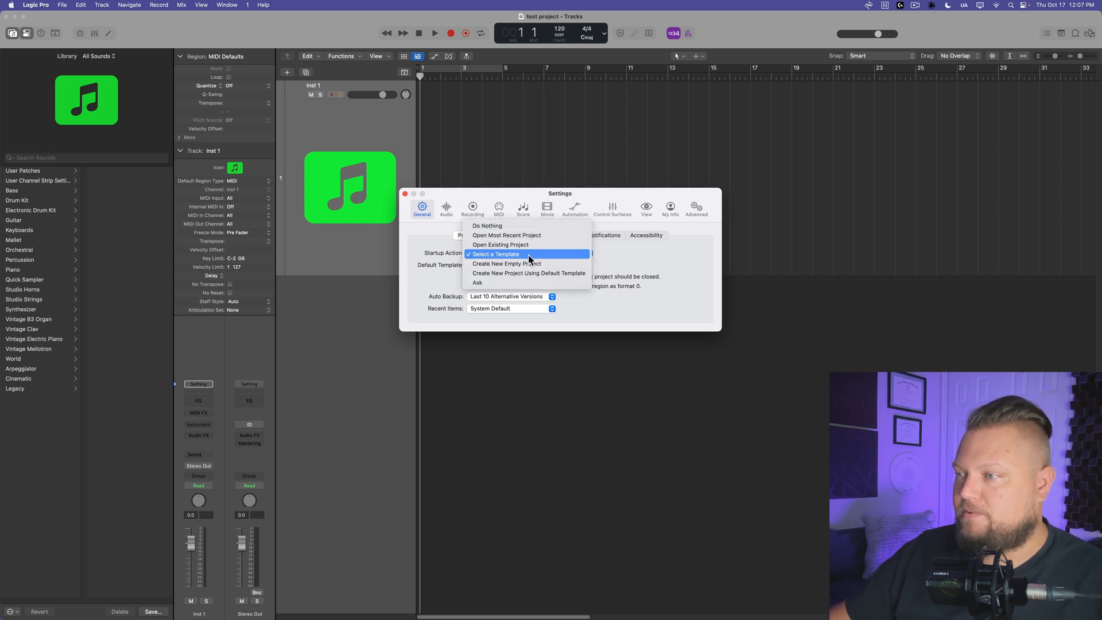
mouse_move(478, 282)
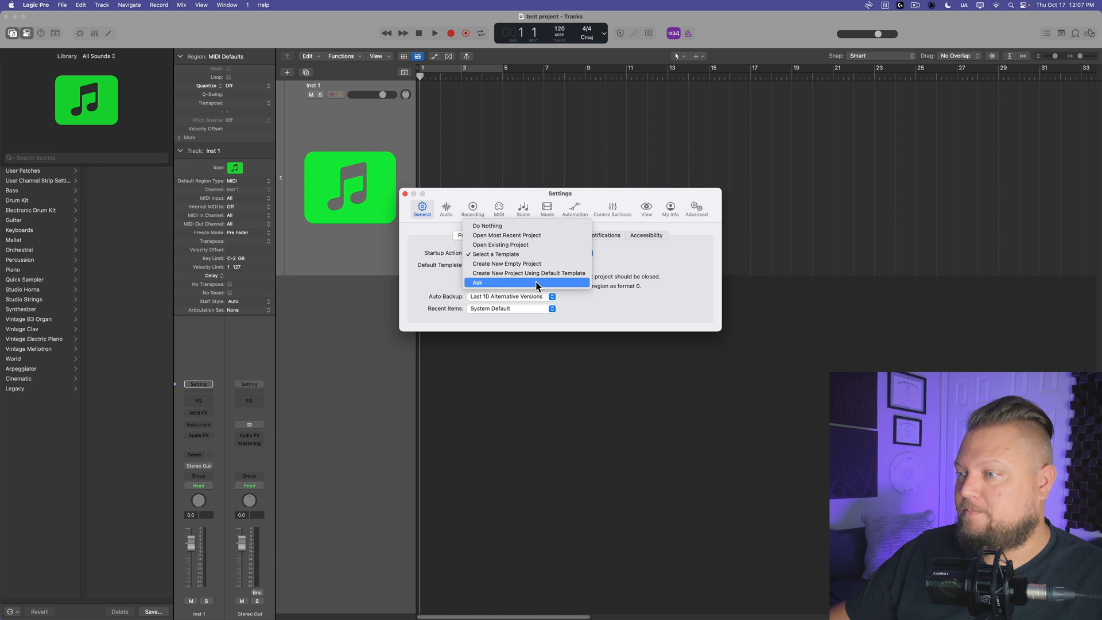
click(477, 282)
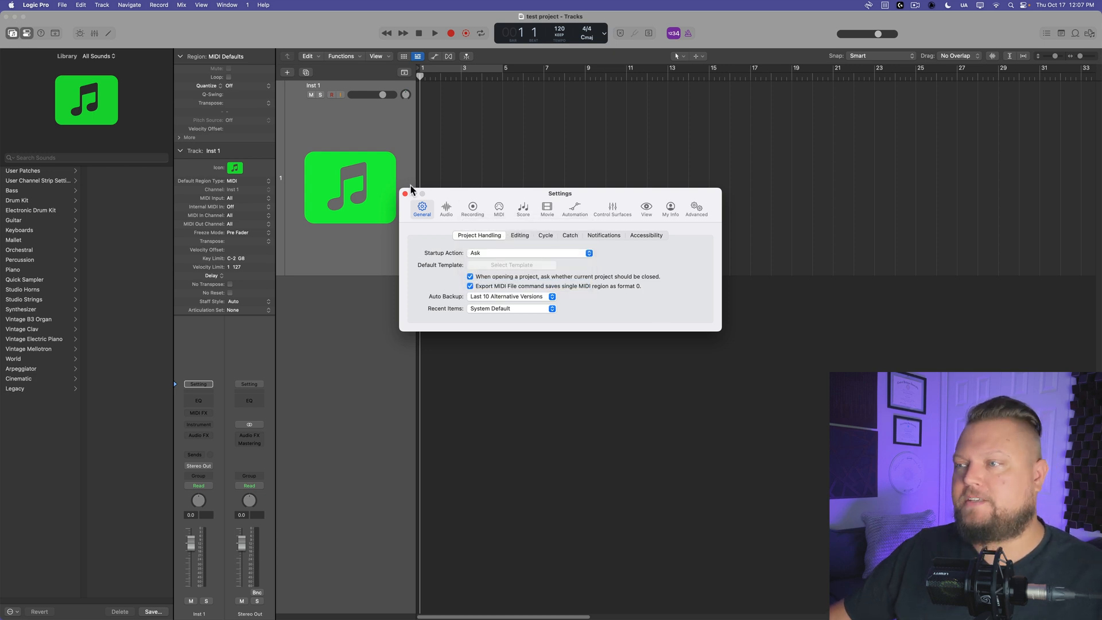
click(406, 193)
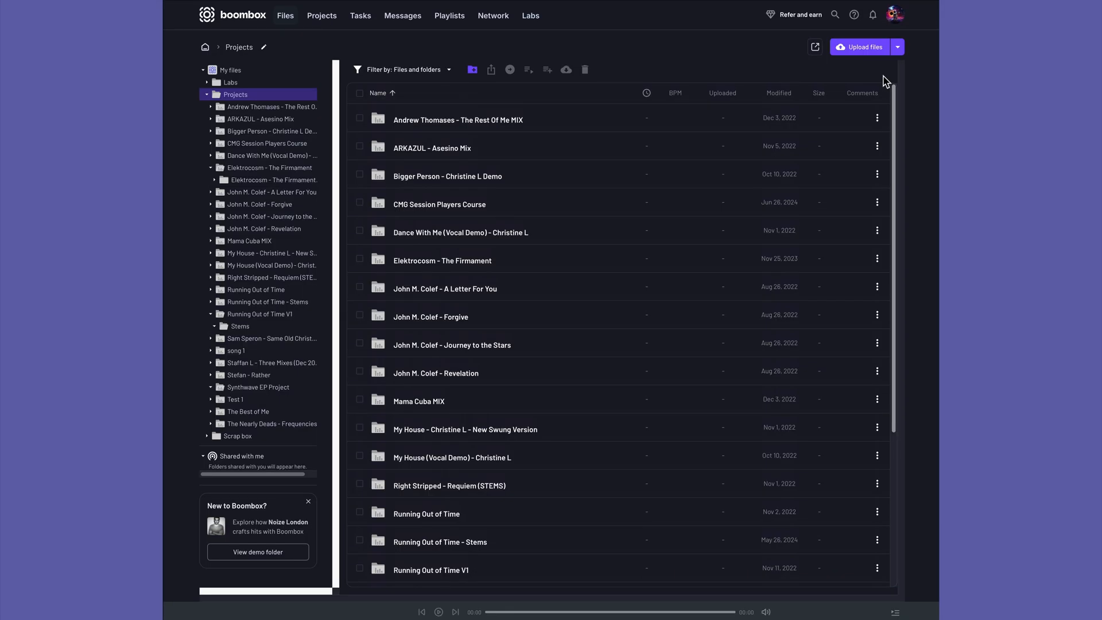
Browse the Elektrocosm - The Firmament project folder and its files in Boombox
click(270, 167)
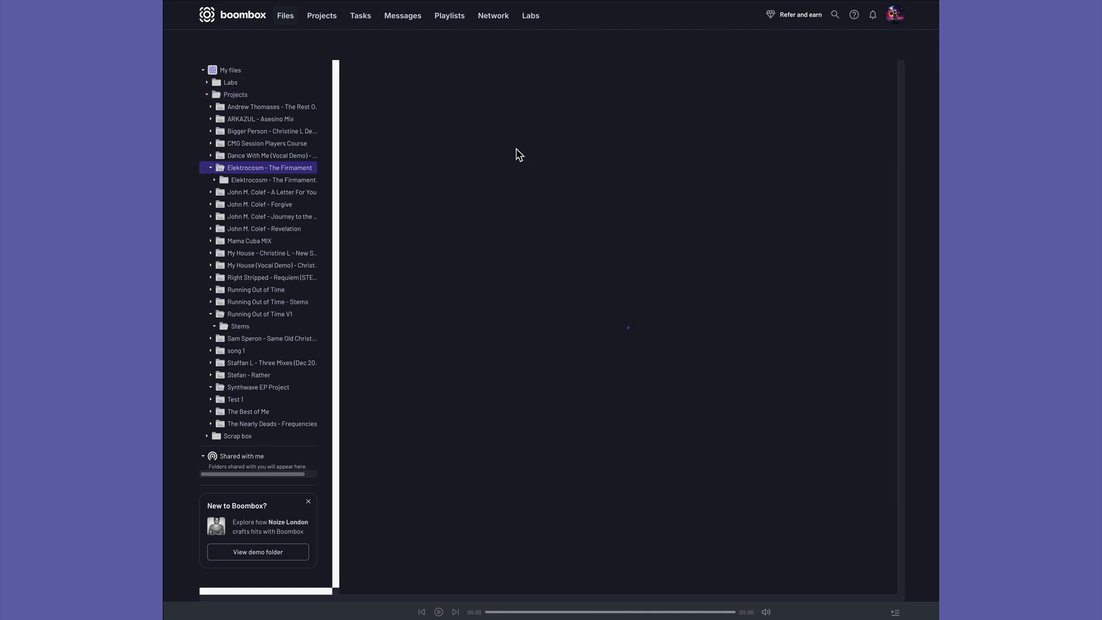
click(270, 167)
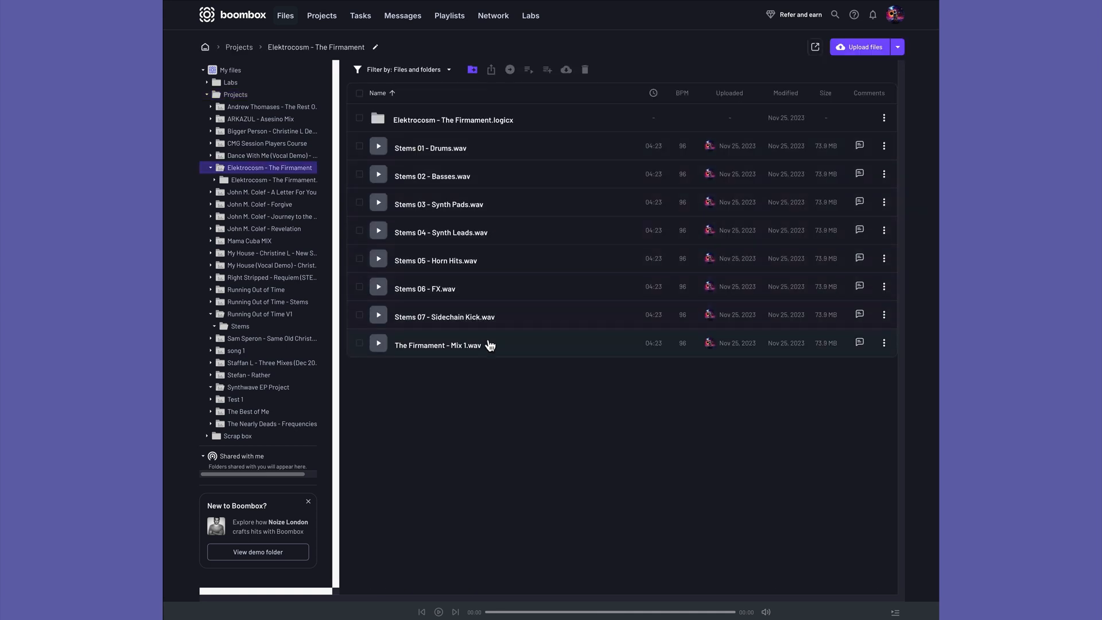
mouse_move(554, 122)
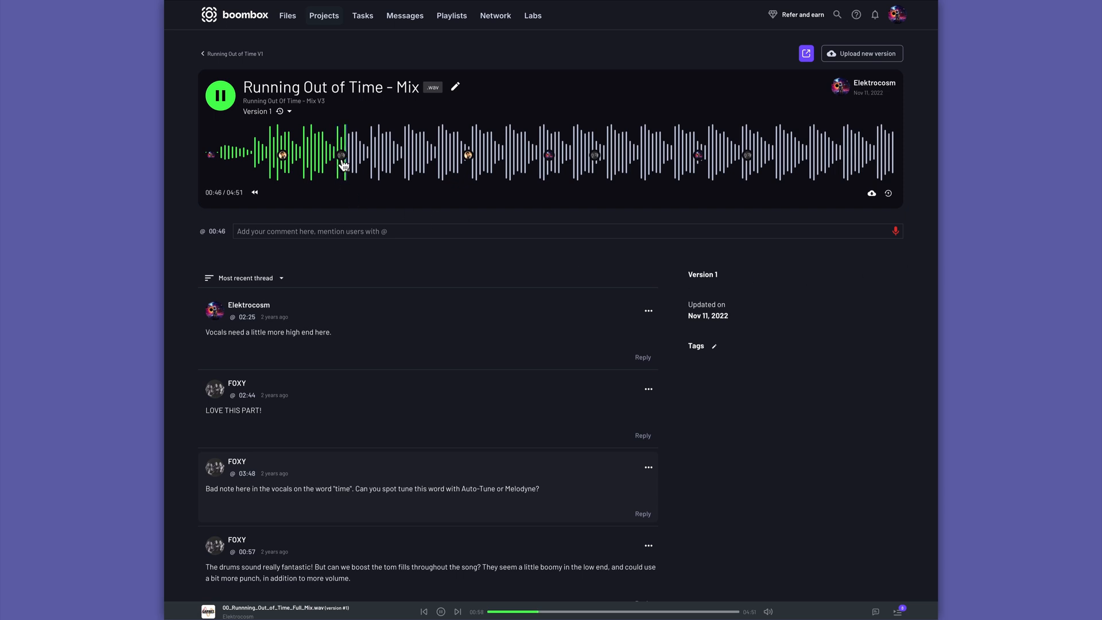
scroll(down, 3)
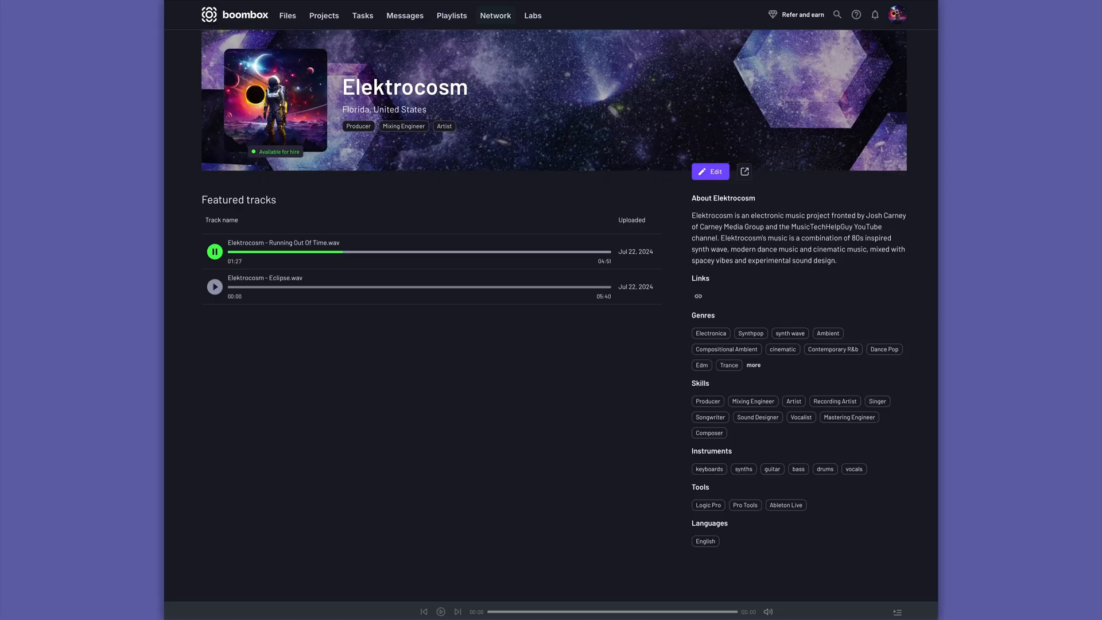
Scroll through the Boombox network grid of artist profiles
click(495, 16)
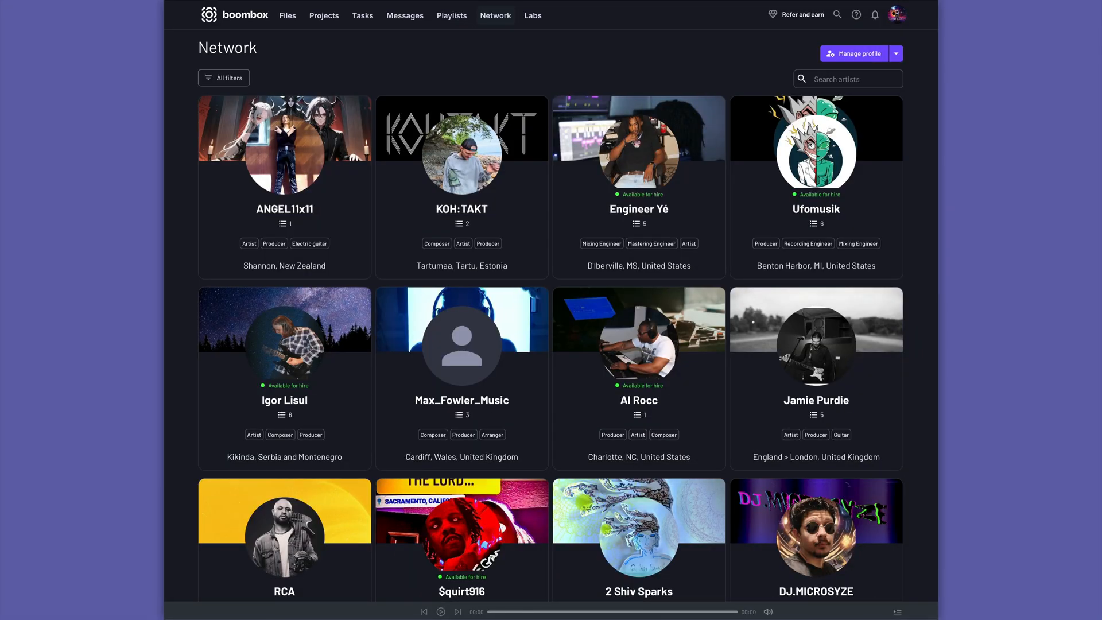
scroll(down, 3)
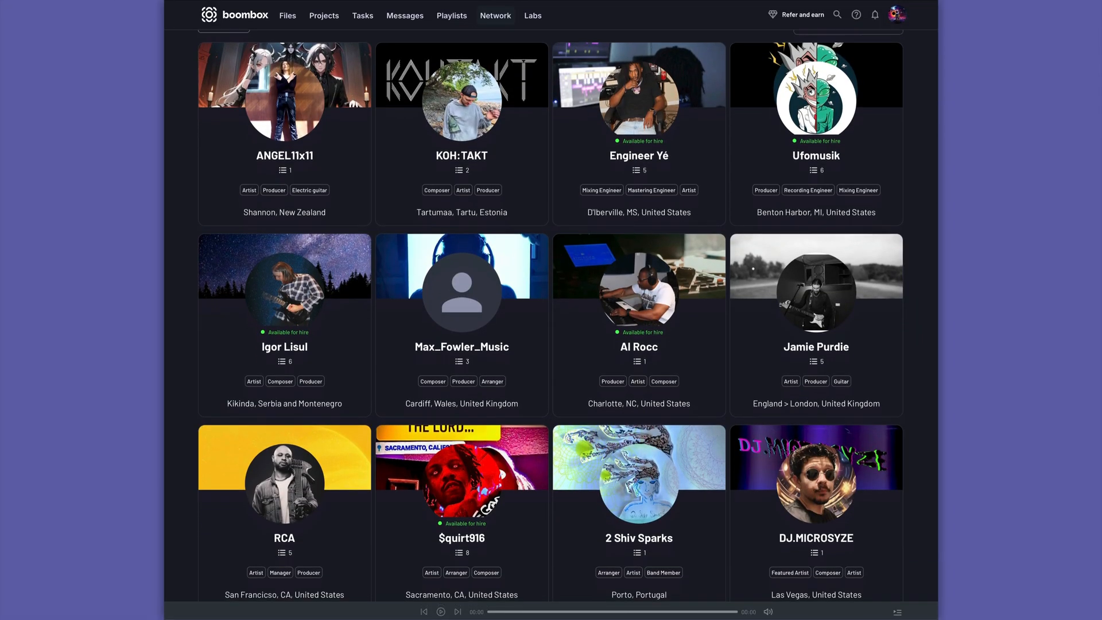
scroll(down, 3)
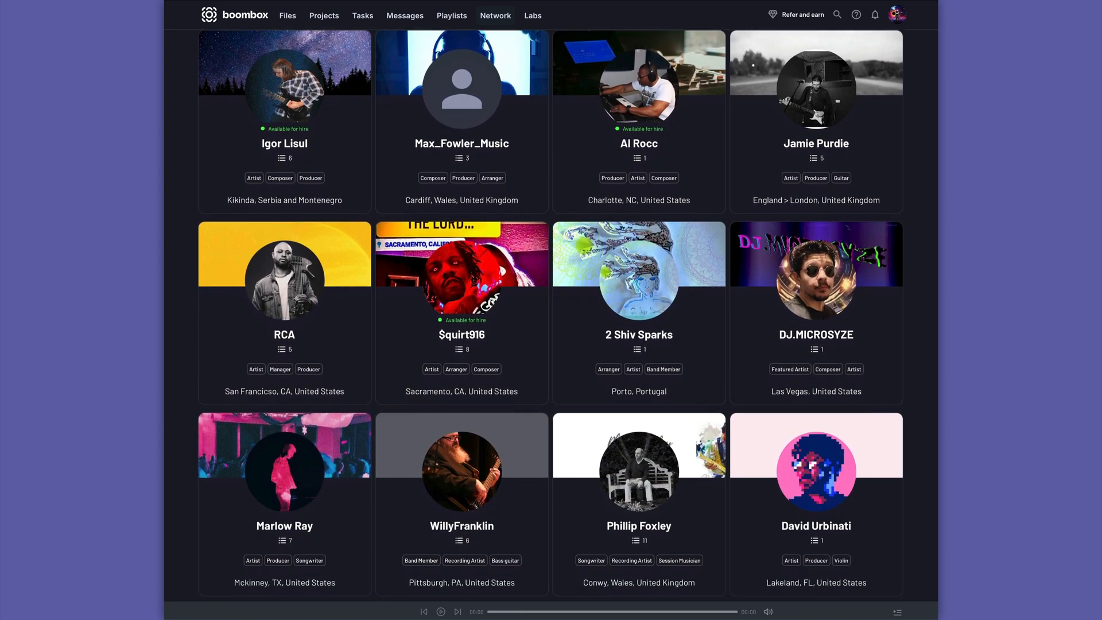
scroll(down, 3)
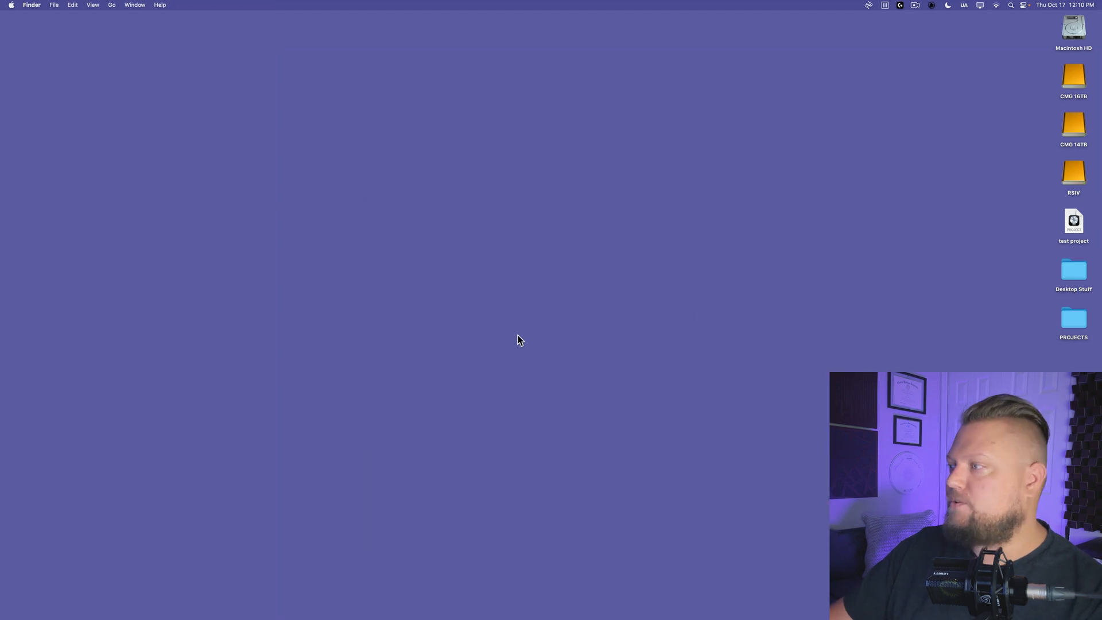
mouse_move(578, 360)
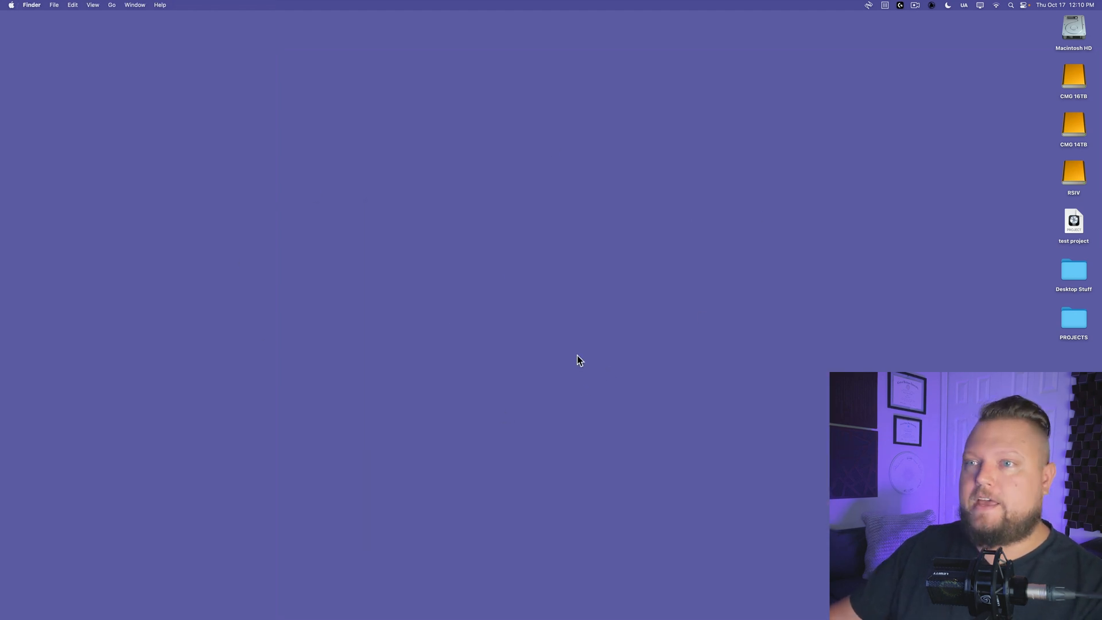
mouse_move(113, 9)
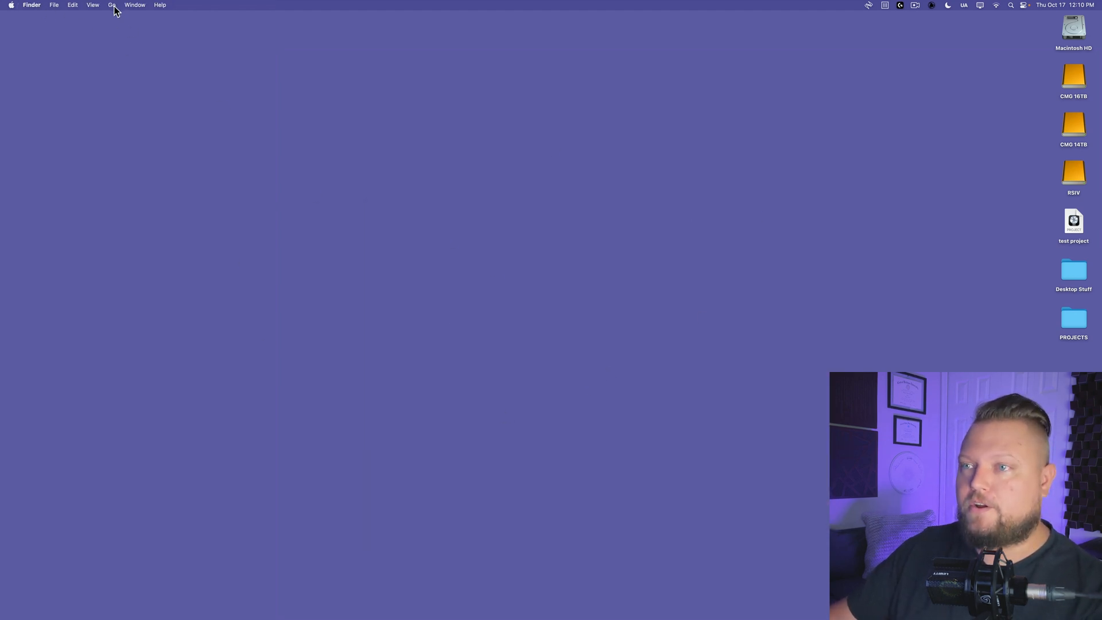
Use Finder's Go menu to reveal and open the hidden user Library folder
click(112, 5)
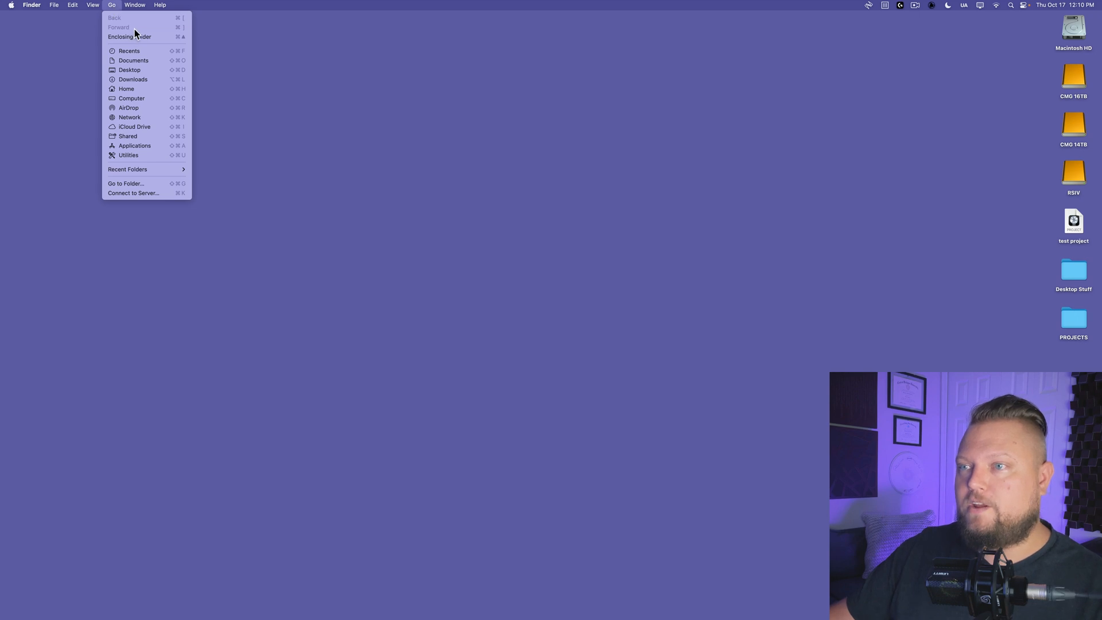
mouse_move(136, 37)
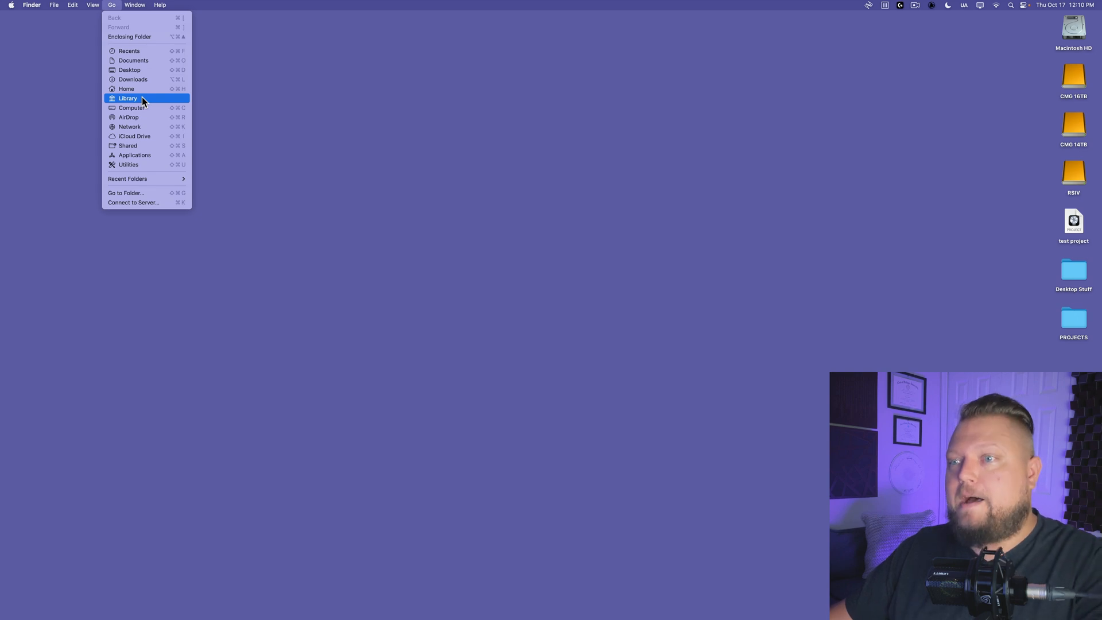
click(127, 97)
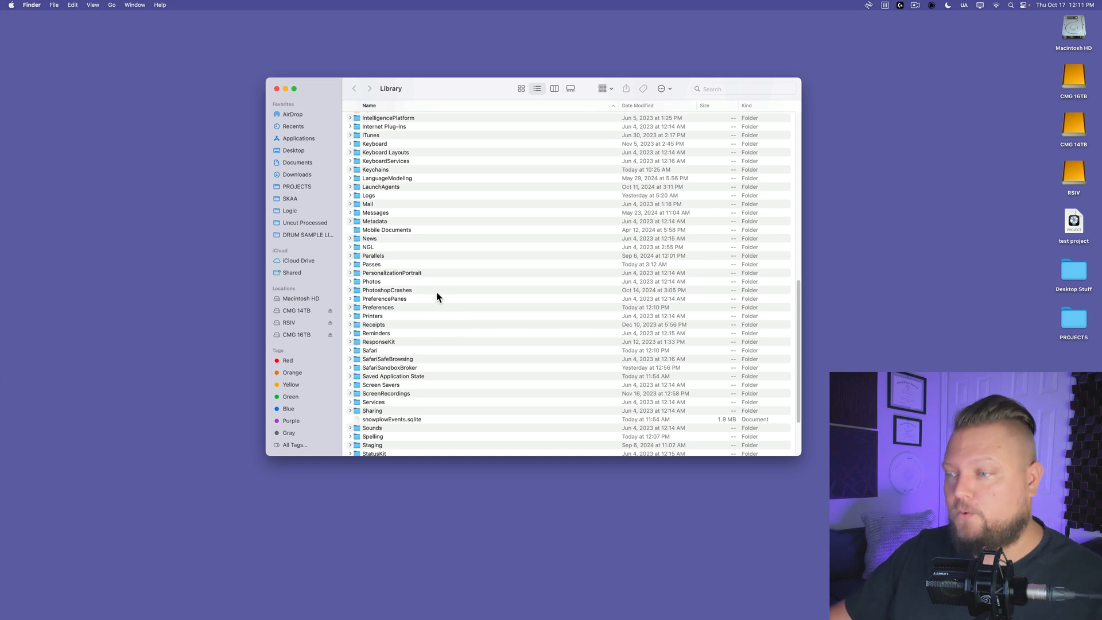
In Preferences, select com.apple.logic10.plist and com.apple.logic.pro.cs to move them to the desktop
click(377, 308)
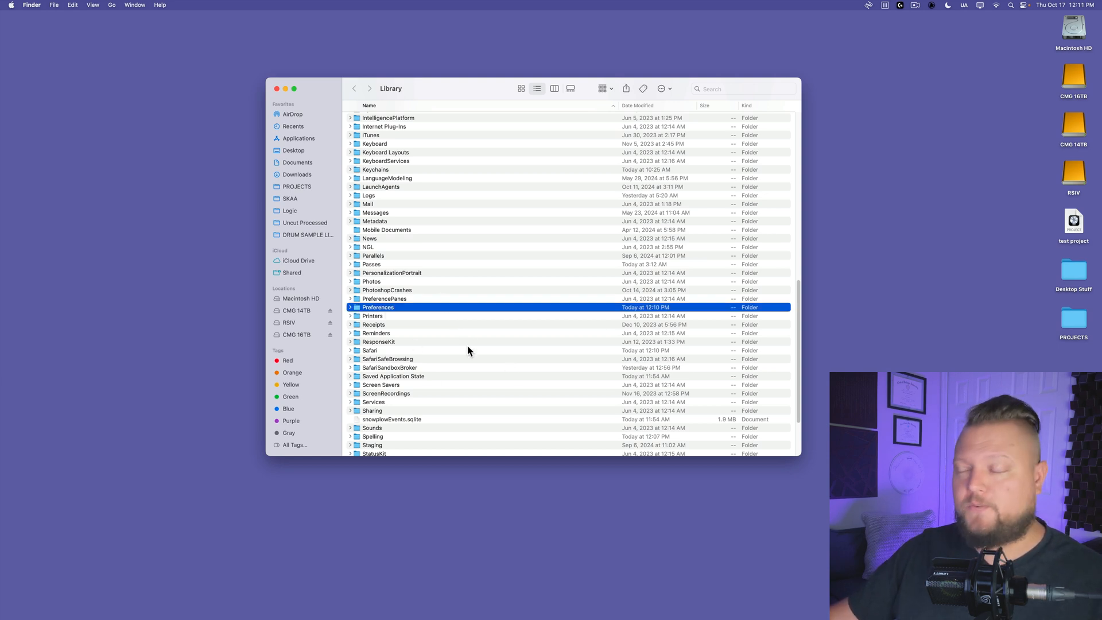
double_click(379, 308)
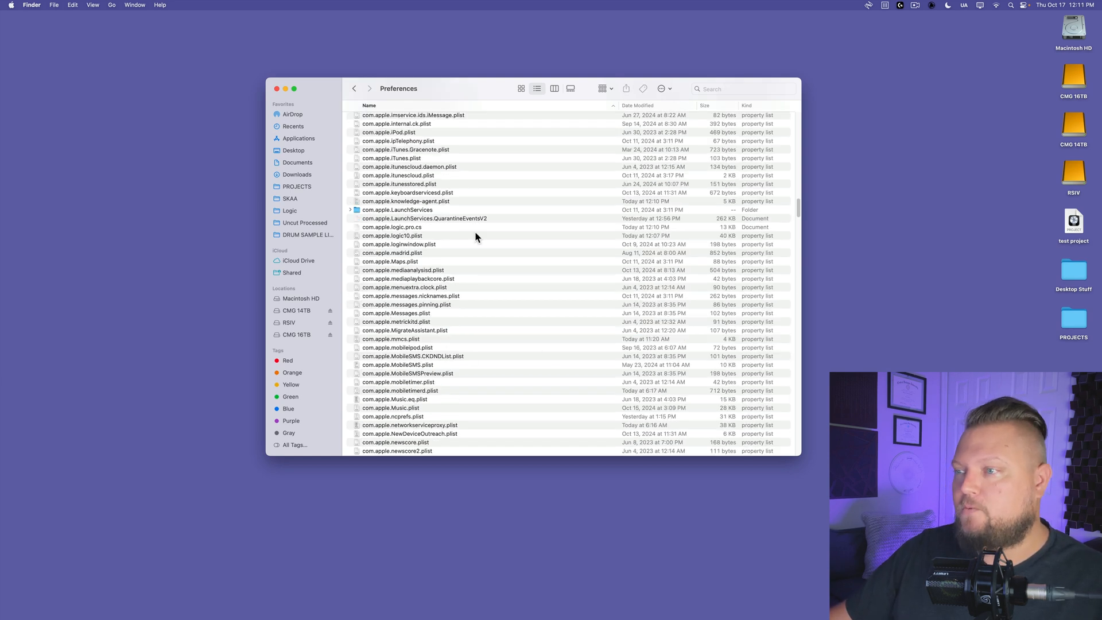
mouse_move(429, 232)
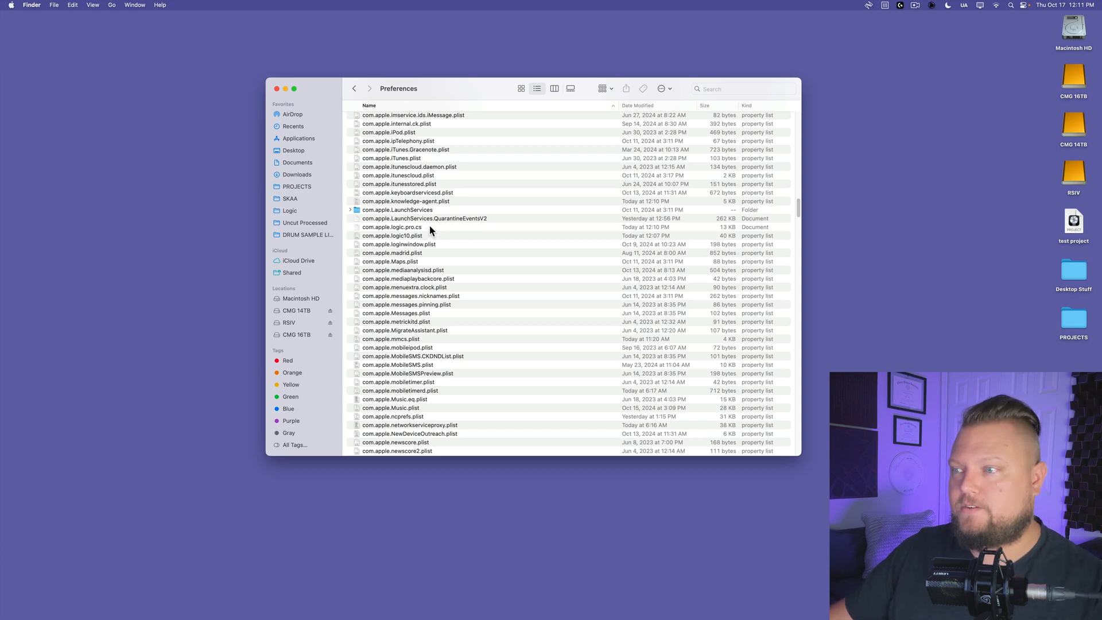
click(392, 236)
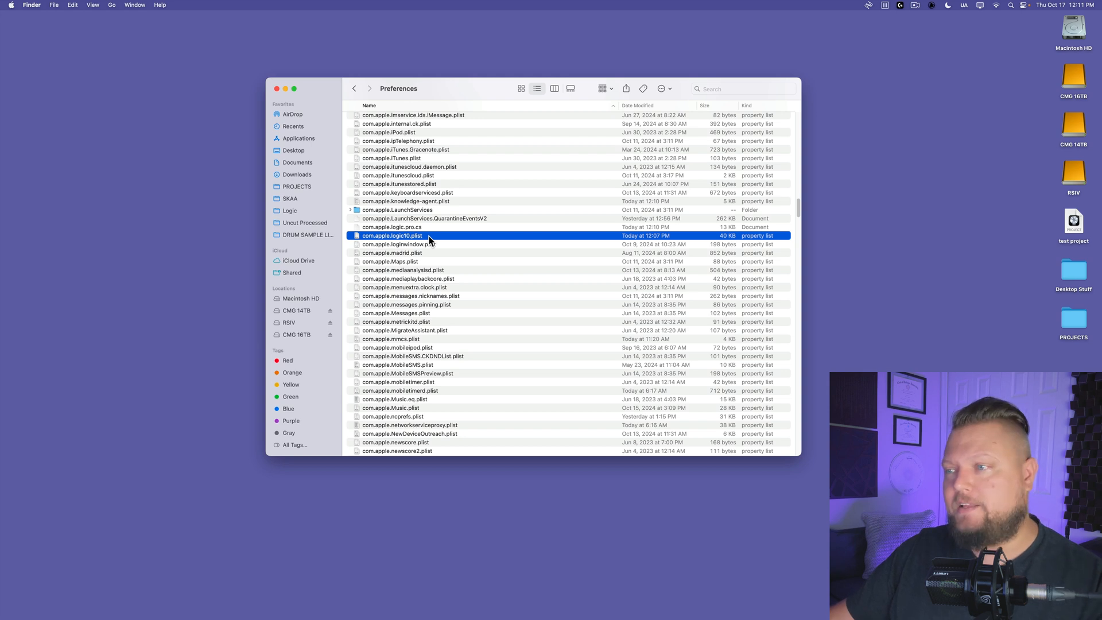
click(392, 226)
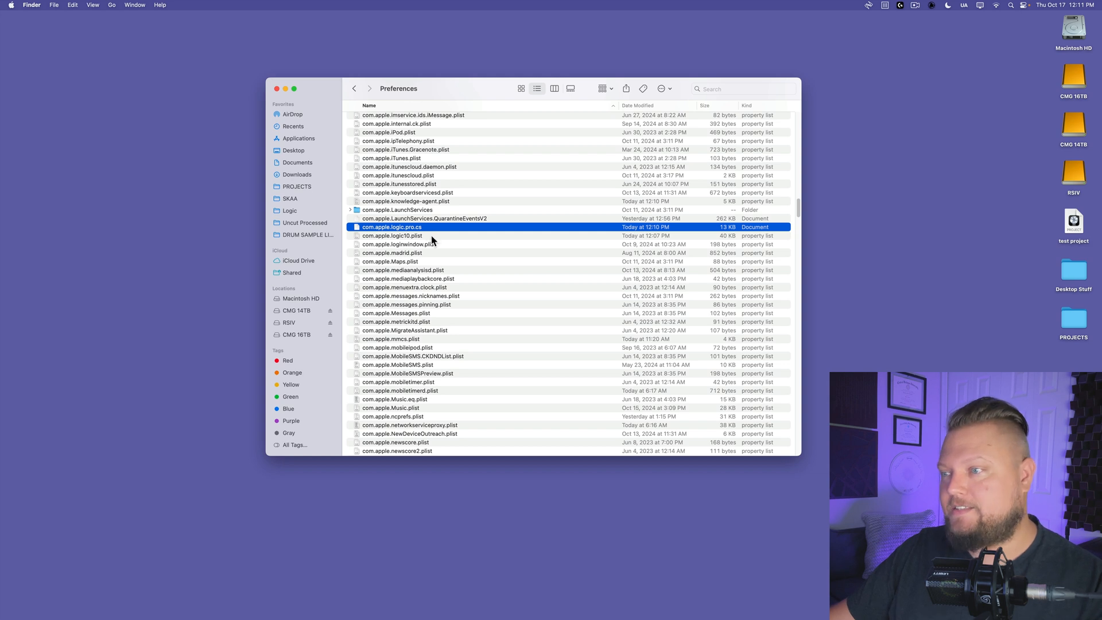
click(393, 236)
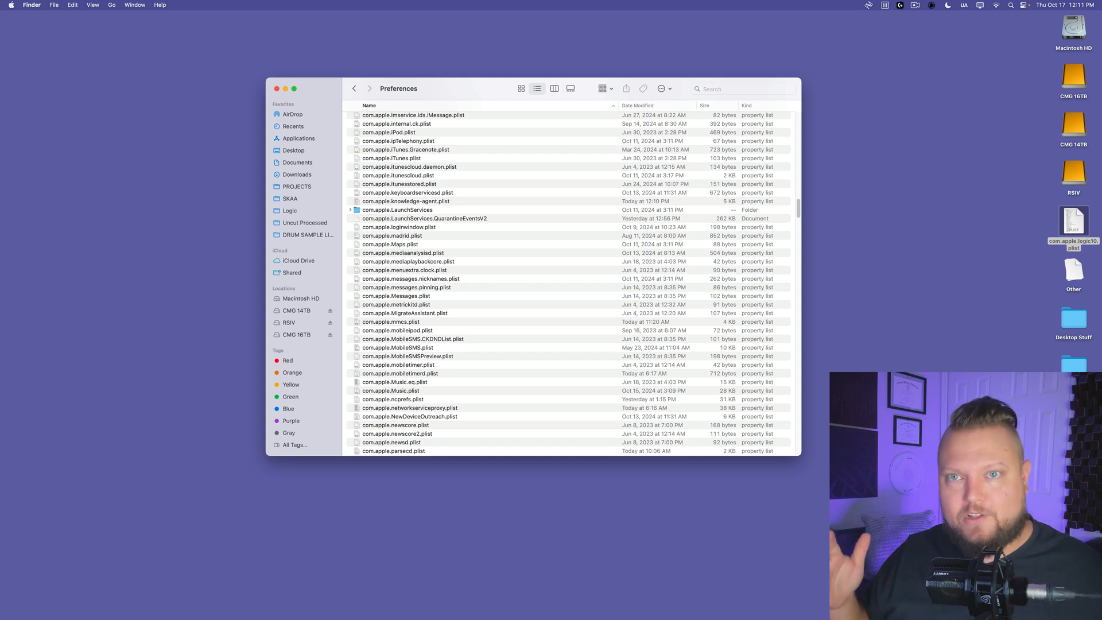
mouse_move(279, 92)
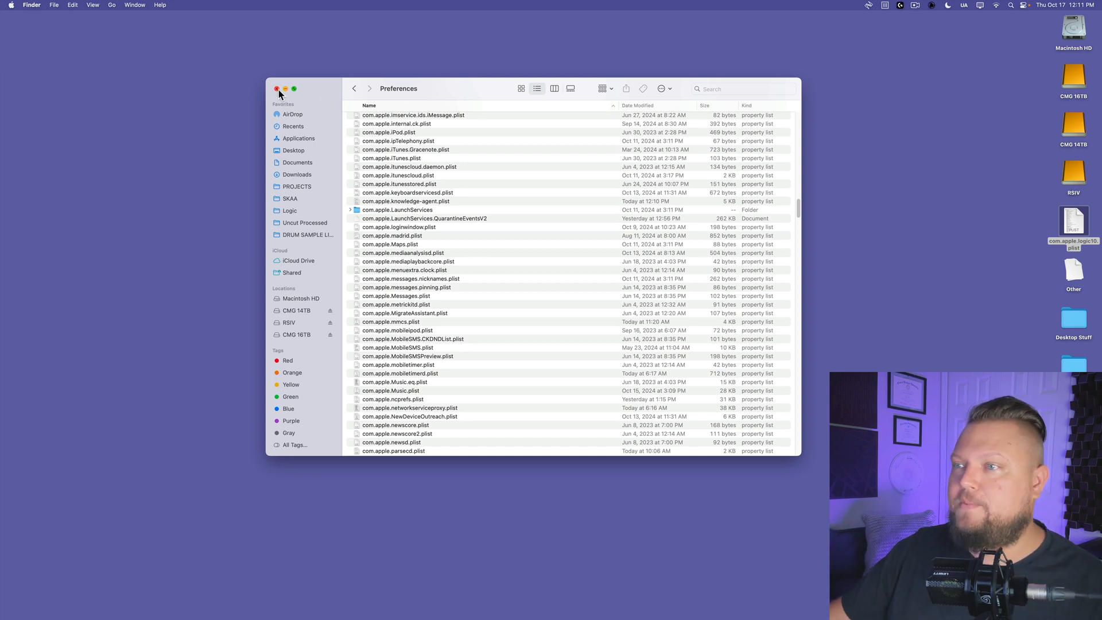
Relaunch Logic Pro, skipping the sound downloads, What's New and Session Player Instruments screens
click(269, 88)
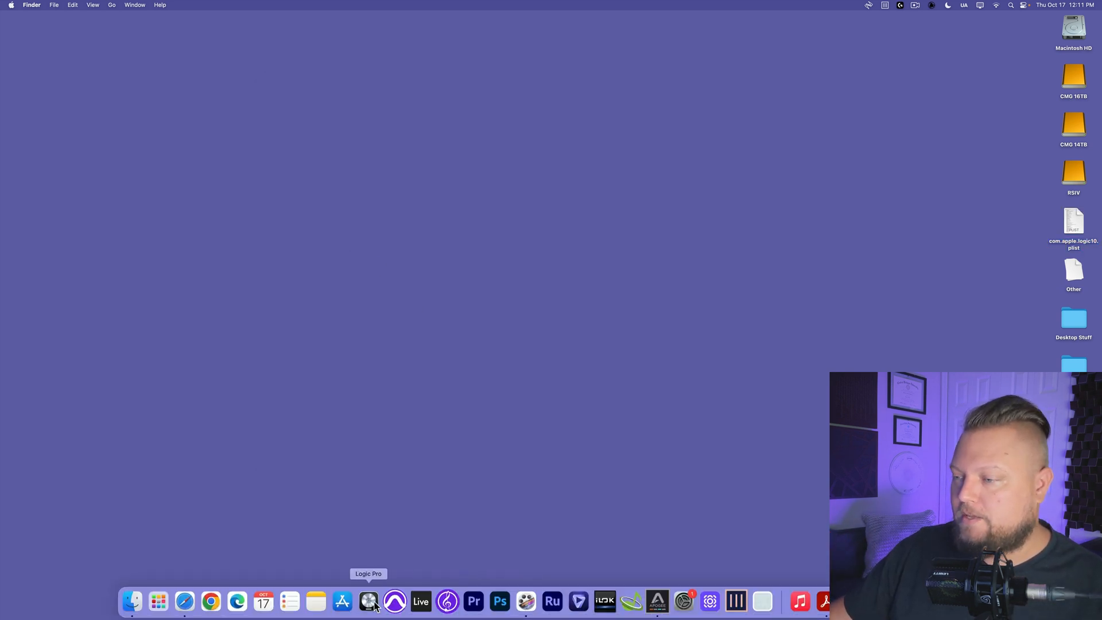
click(369, 602)
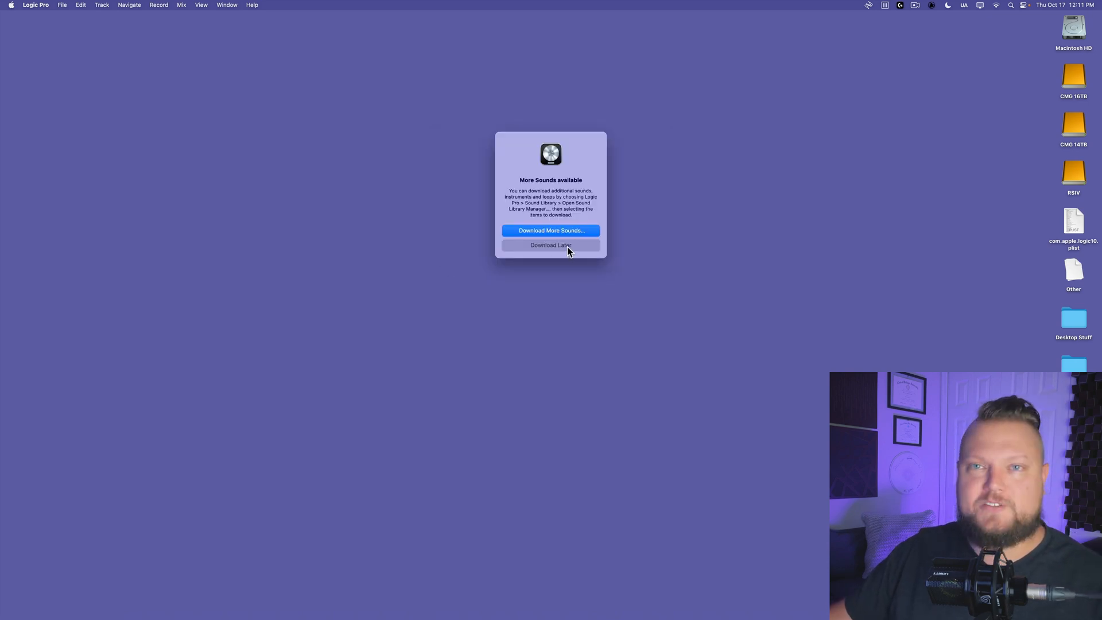
click(552, 244)
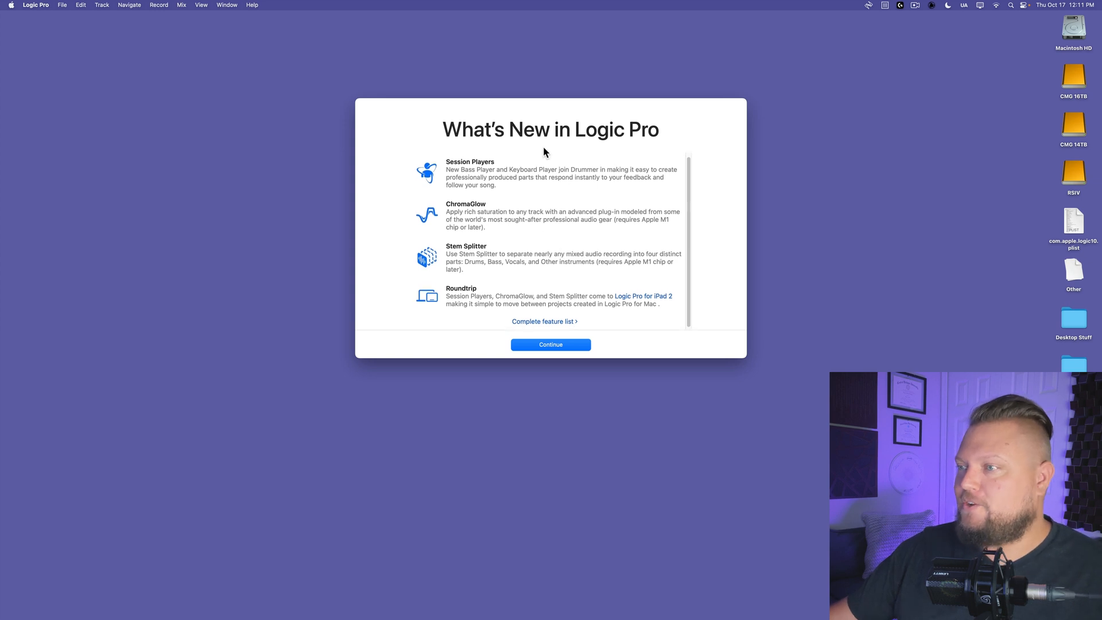
click(551, 345)
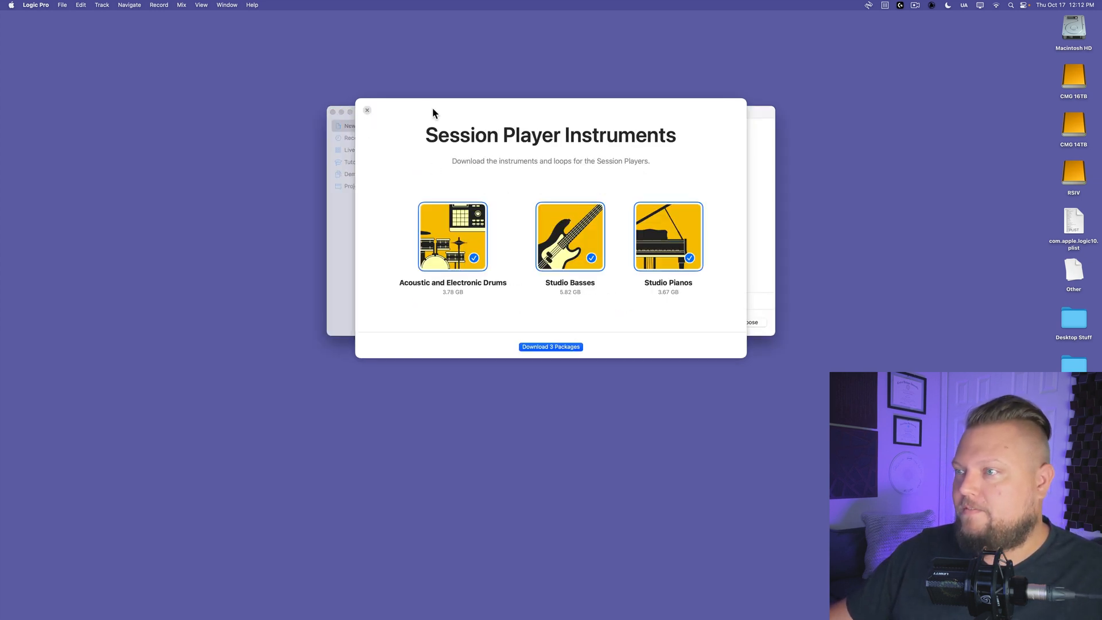
click(367, 110)
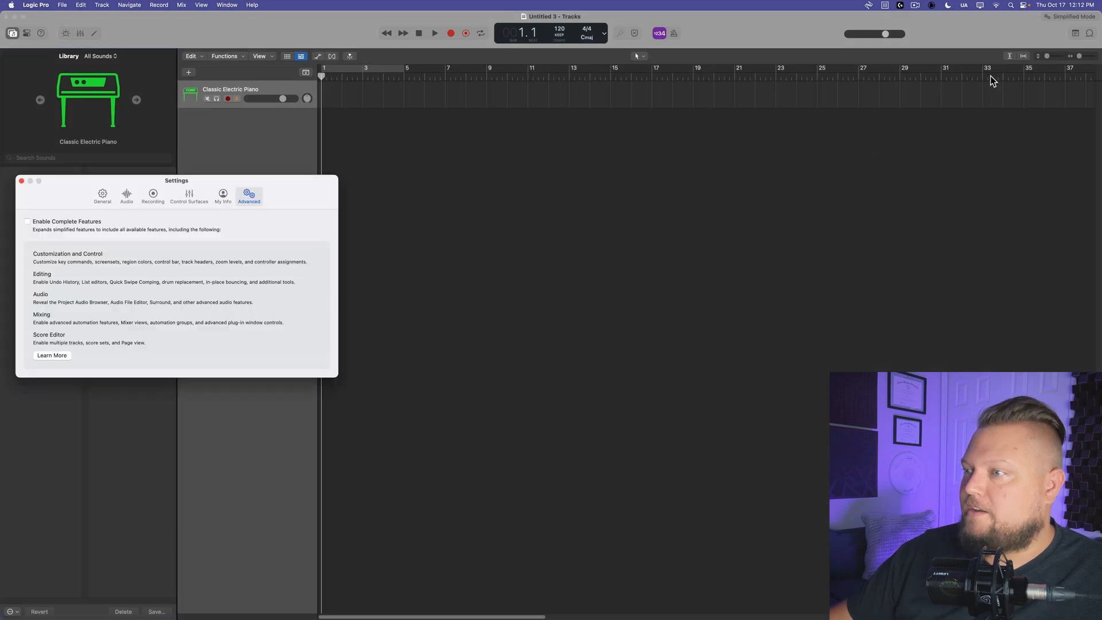
Enable Complete Features in Advanced settings, then quit Logic Pro
click(28, 222)
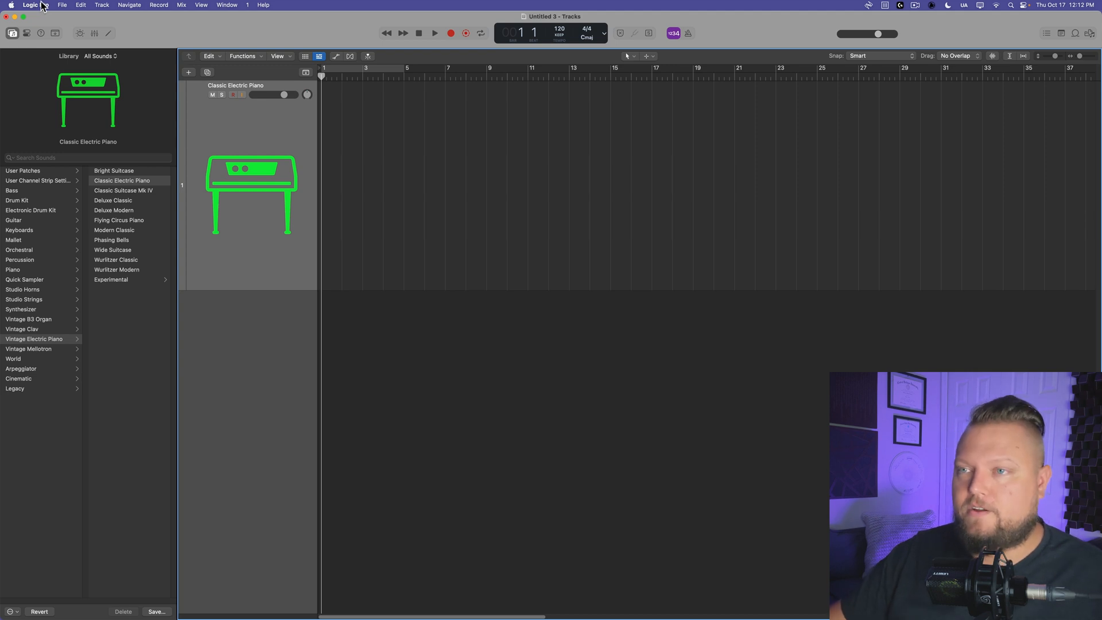
click(30, 5)
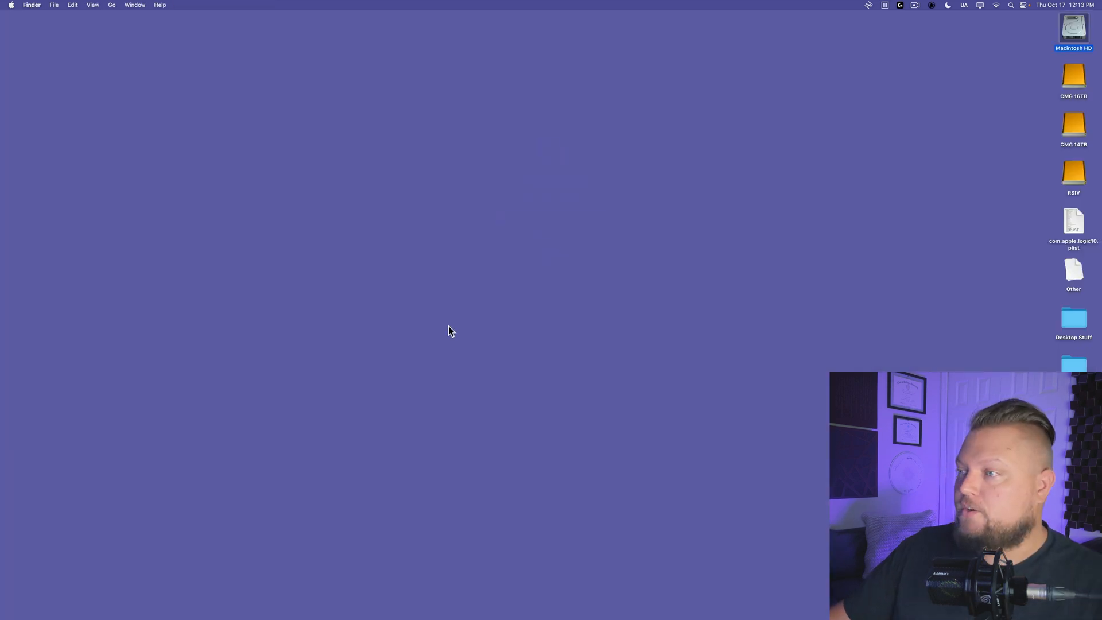
Navigate Macintosh HD > Applications and select the Logic Pro app
double_click(1079, 32)
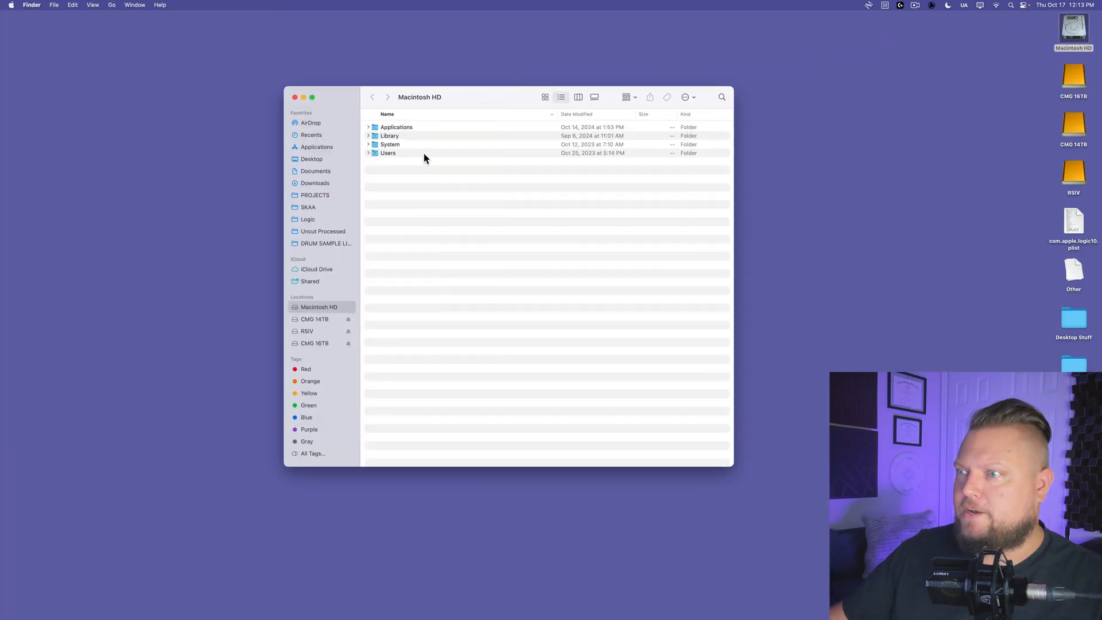
double_click(395, 127)
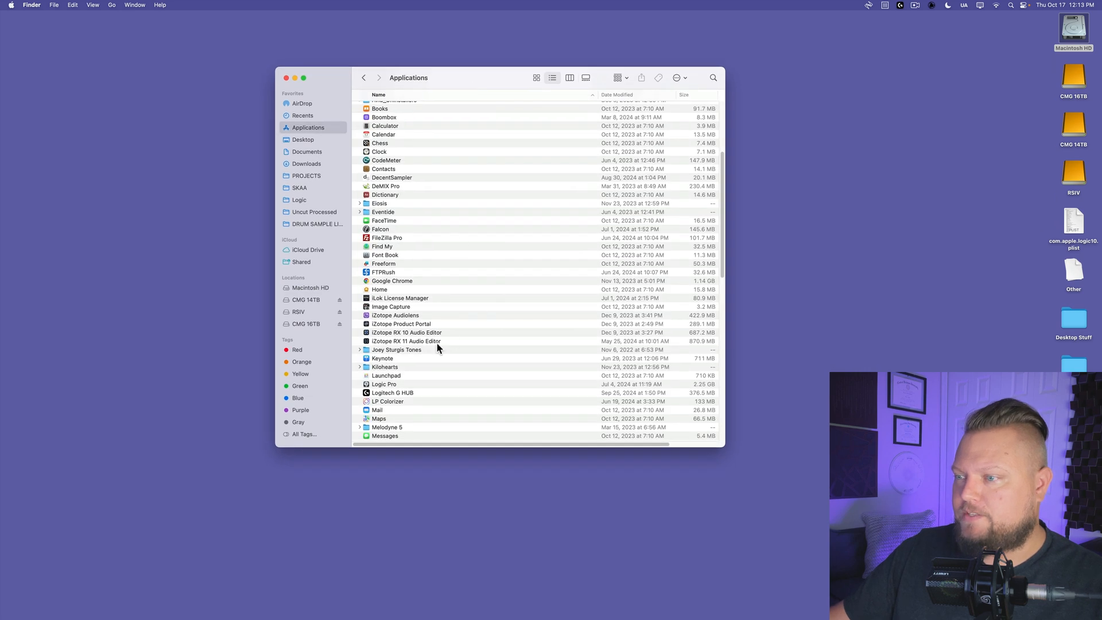
click(384, 356)
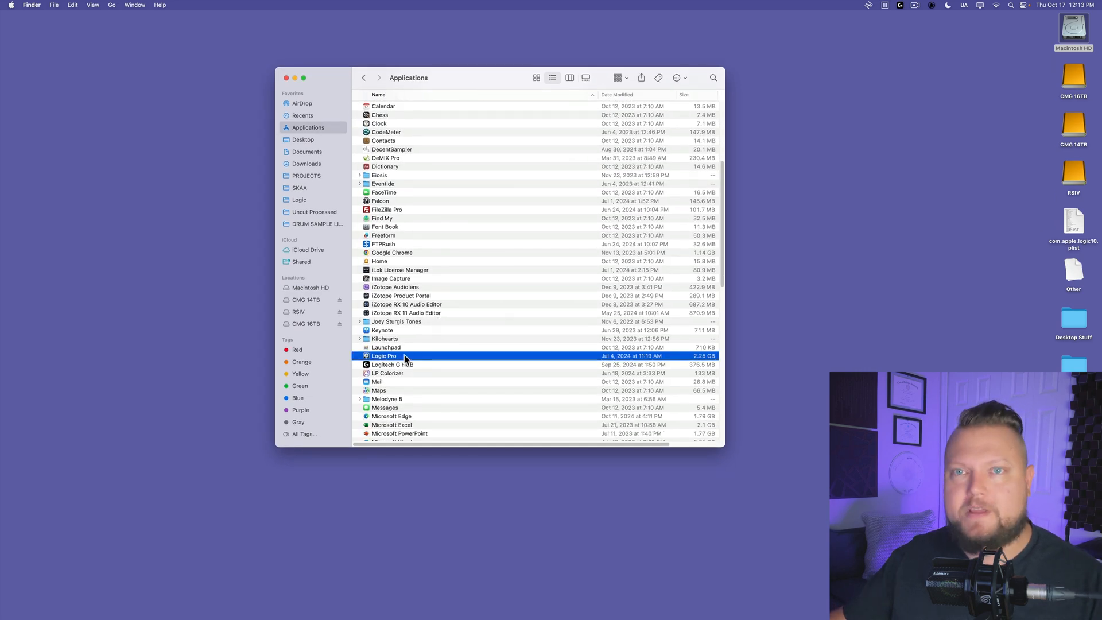